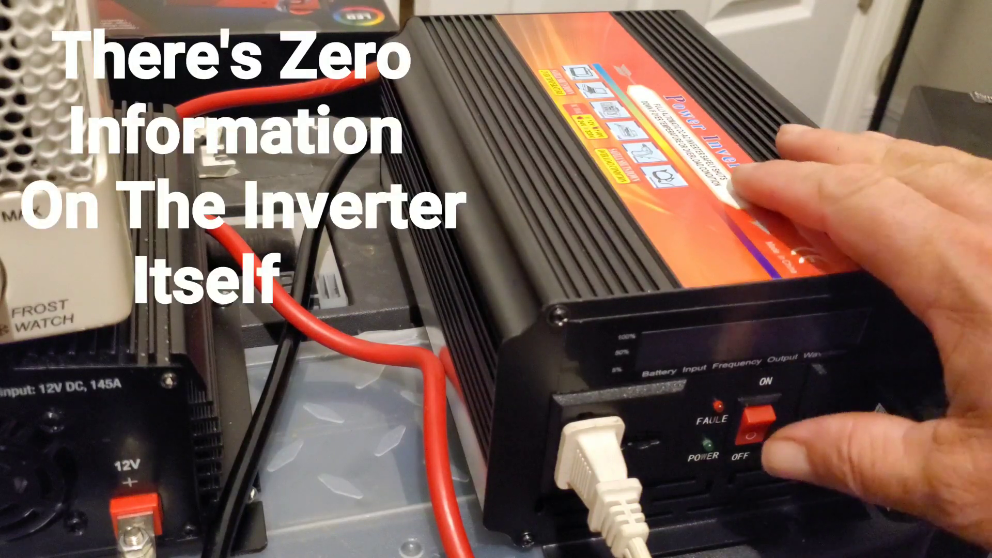
click(757, 424)
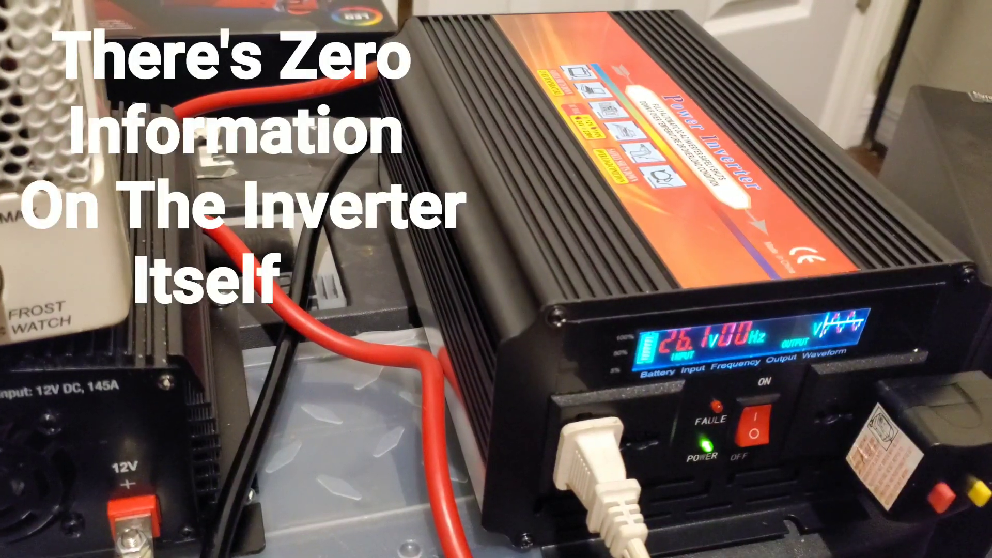